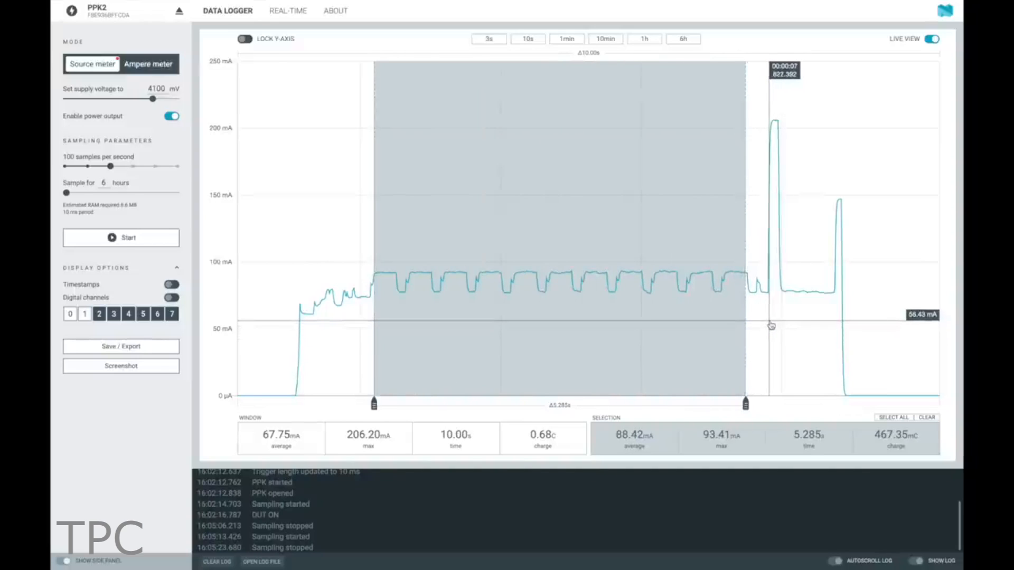
Select just the tall ~206 mA spike to read its 180 mA average over 181 ms
{"action": "left_click", "coordinate": [930, 418]}
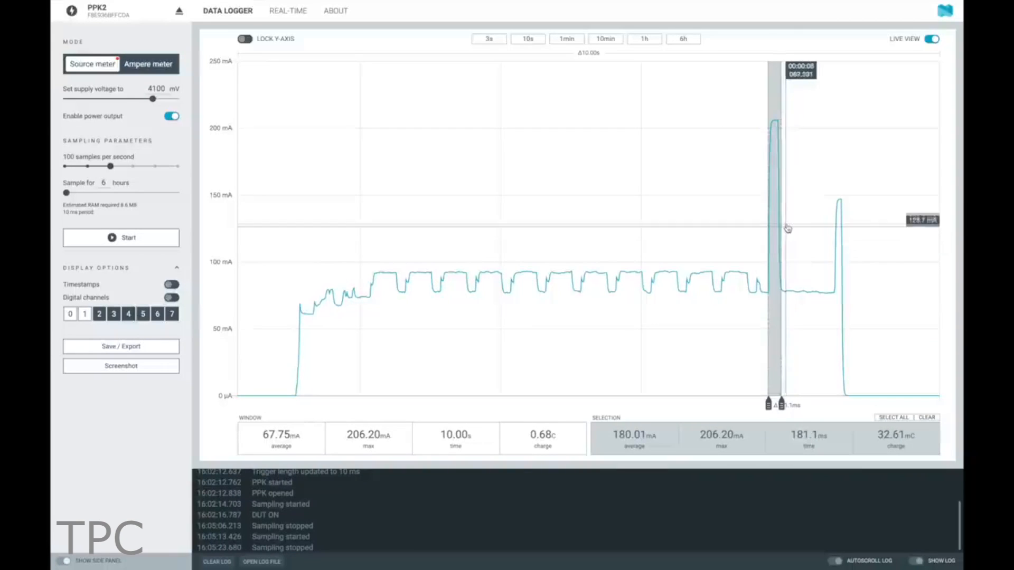
{"action": "mouse_move", "coordinate": [886, 136]}
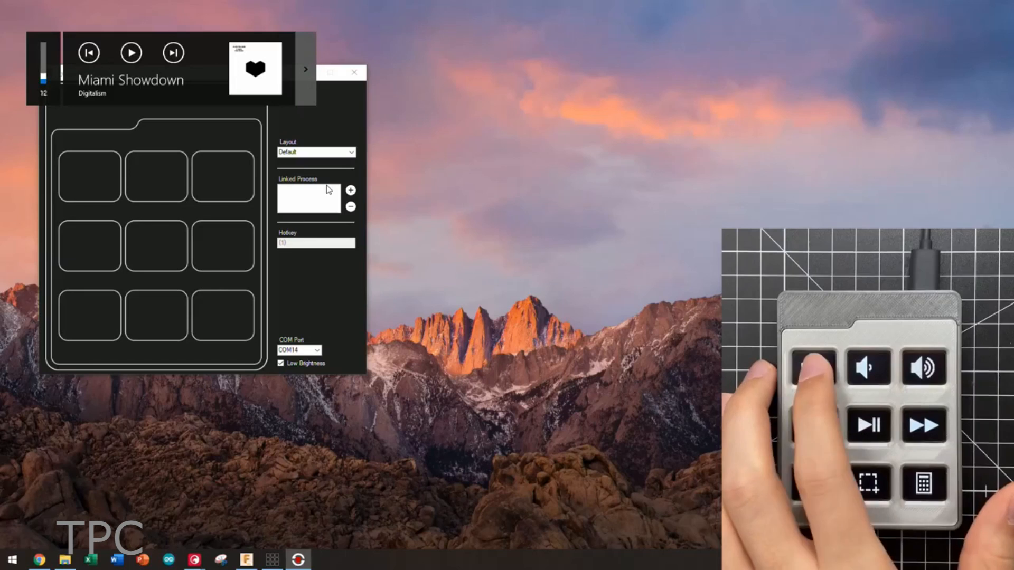
Launch Calculator from the Default layout's calculator key, then return to keybon companion
{"action": "left_click", "coordinate": [927, 484]}
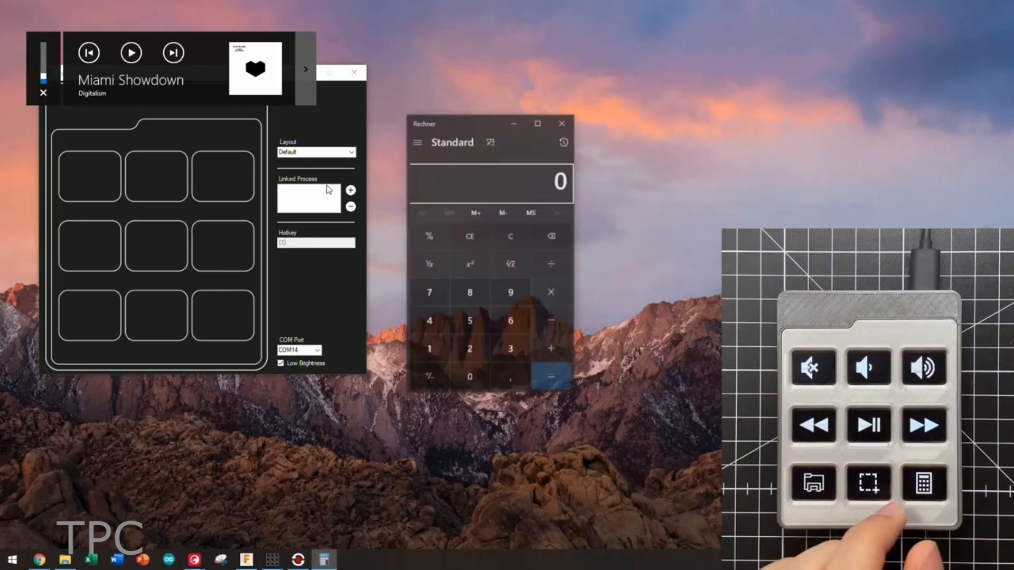
{"action": "left_click", "coordinate": [531, 17]}
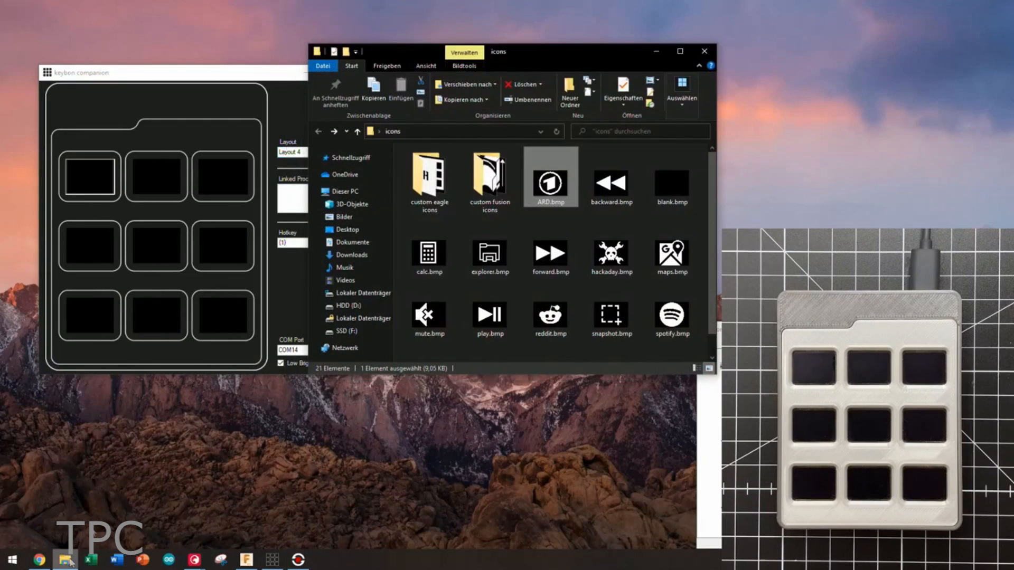
Select forward.bmp in the icons folder of bitmap key icons
{"action": "left_click", "coordinate": [550, 252]}
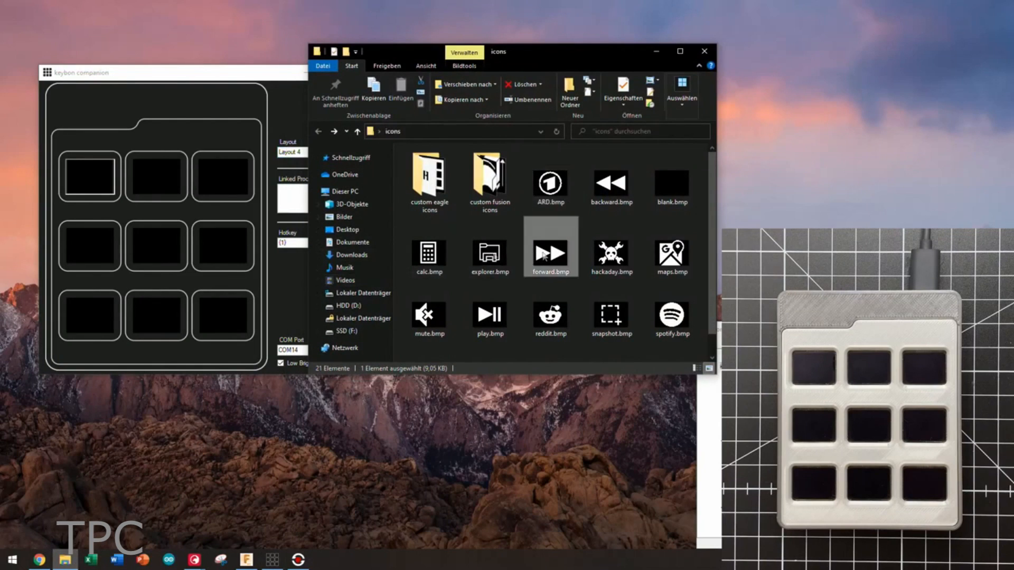